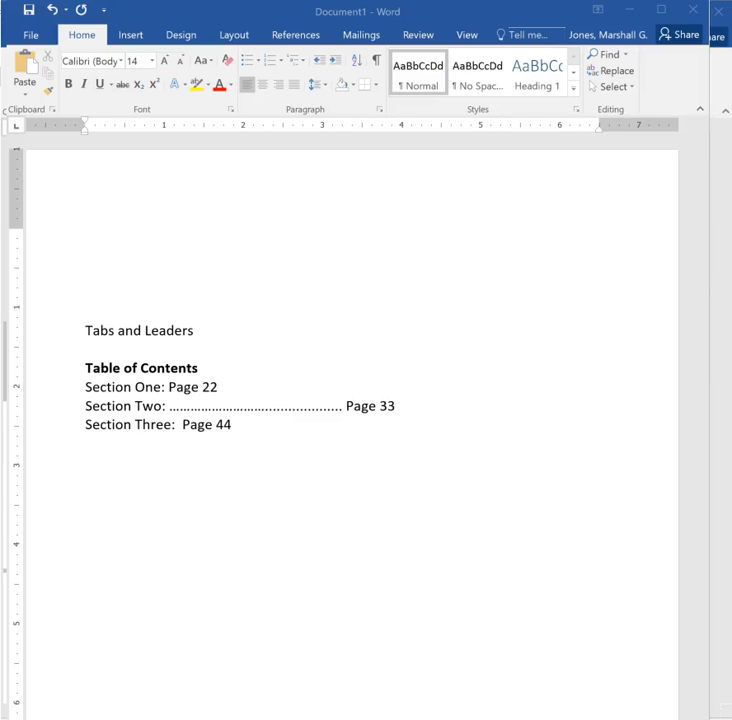
mouse_move(349, 595)
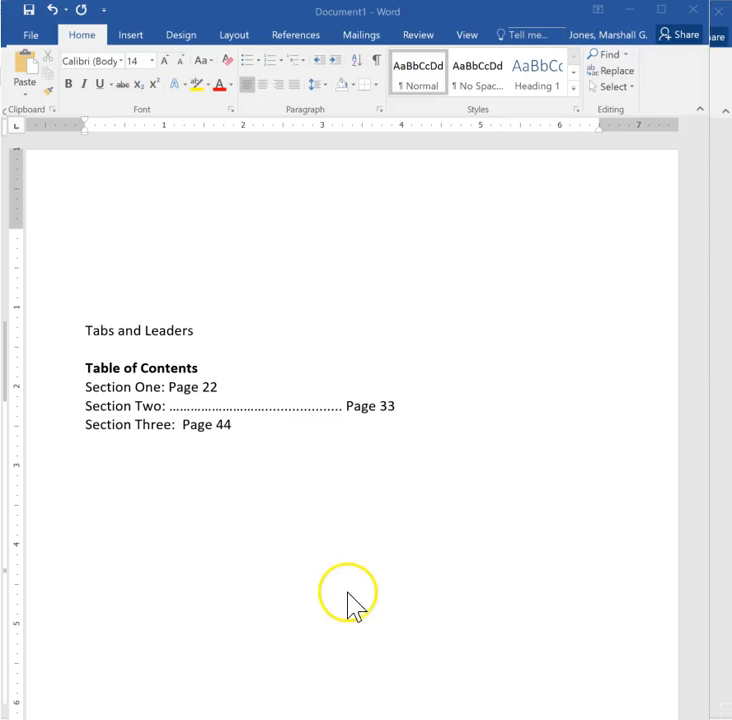
mouse_move(228, 420)
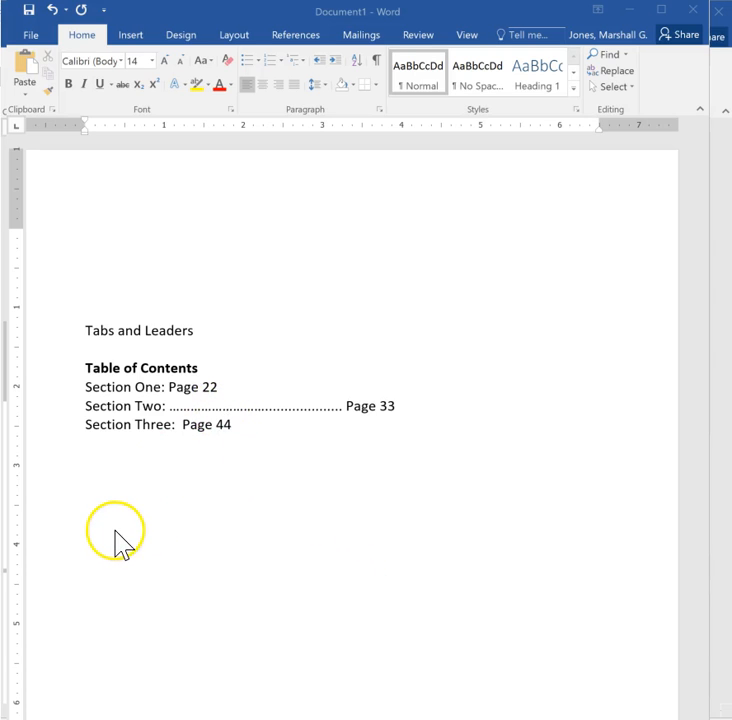
mouse_move(100, 605)
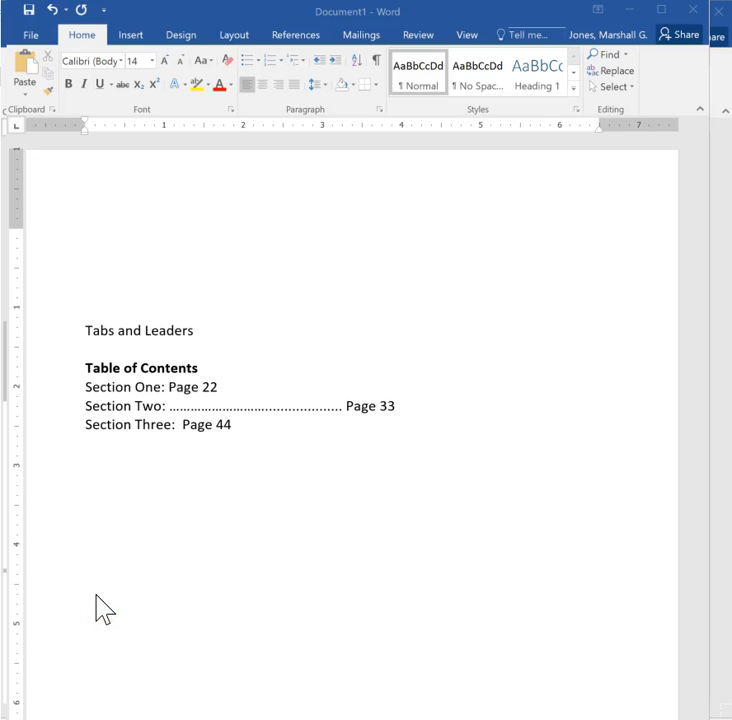
mouse_move(262, 424)
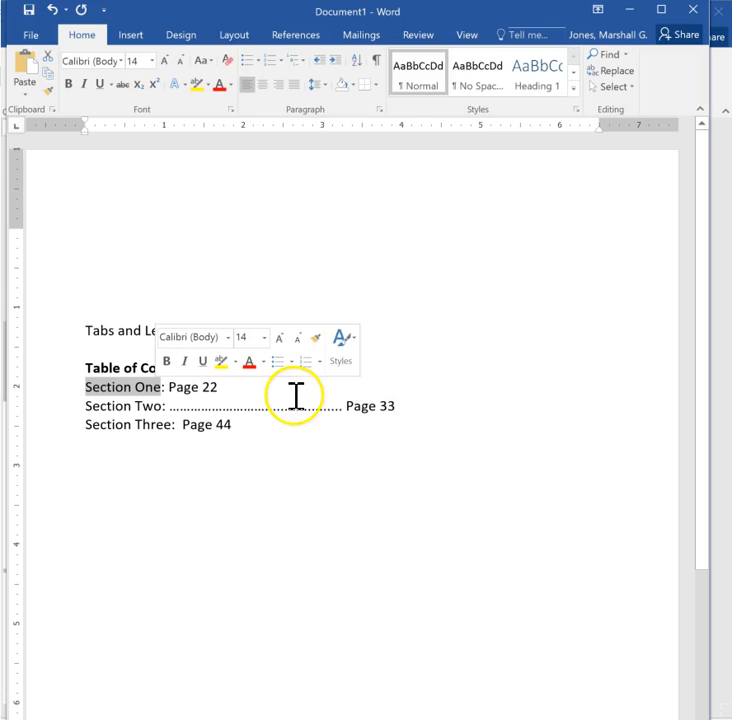
mouse_move(349, 405)
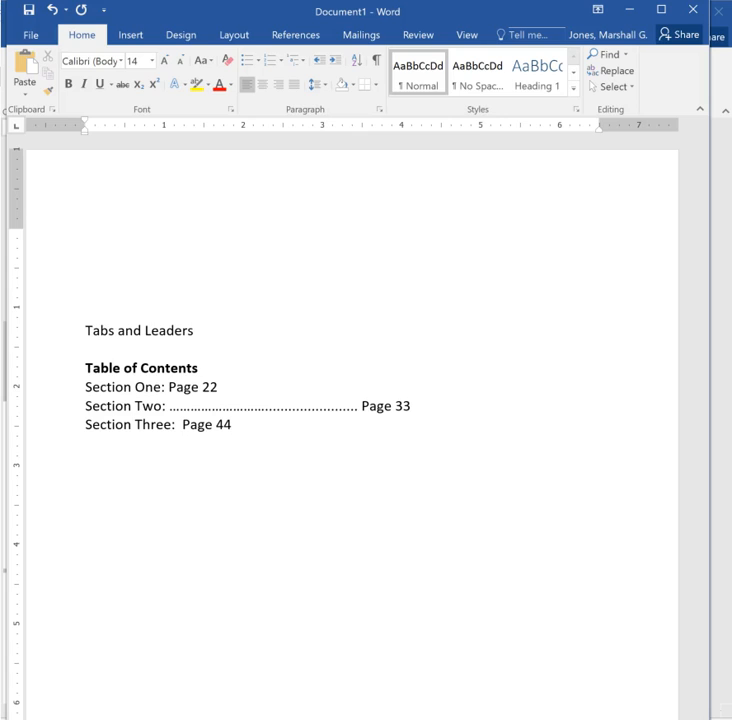
Extend the dot leader after 'Section Two:' so Page 33 moves further right.
left_click(357, 406)
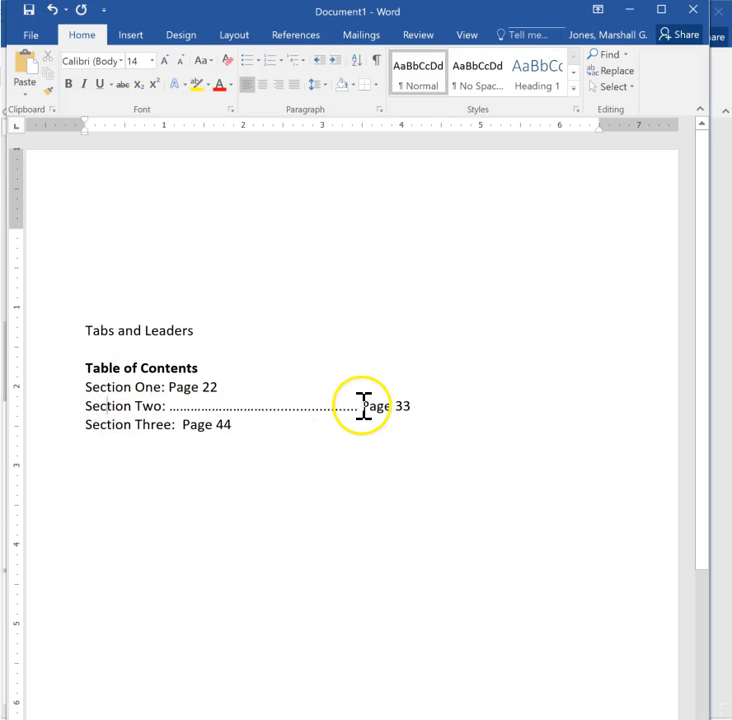
left_click_drag(170, 406, 360, 406)
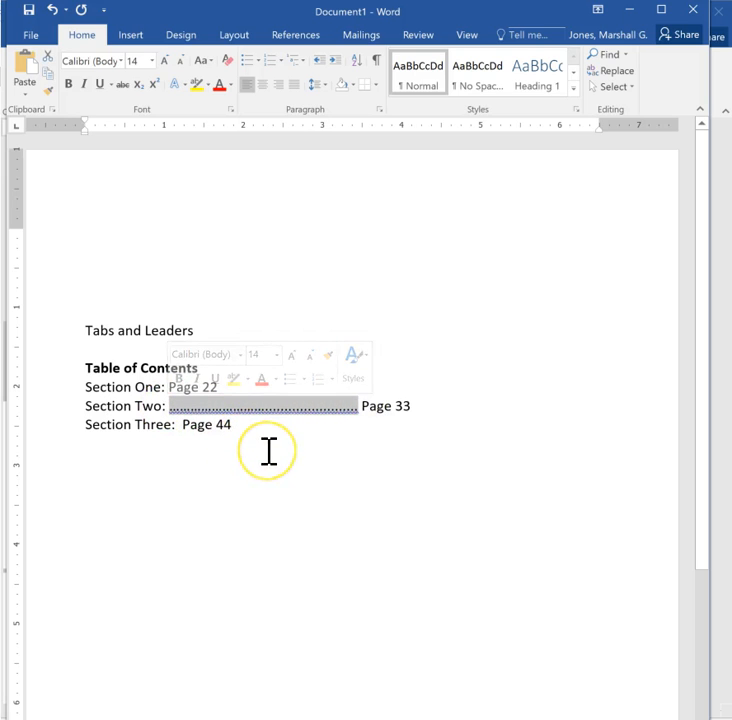
left_click(168, 405)
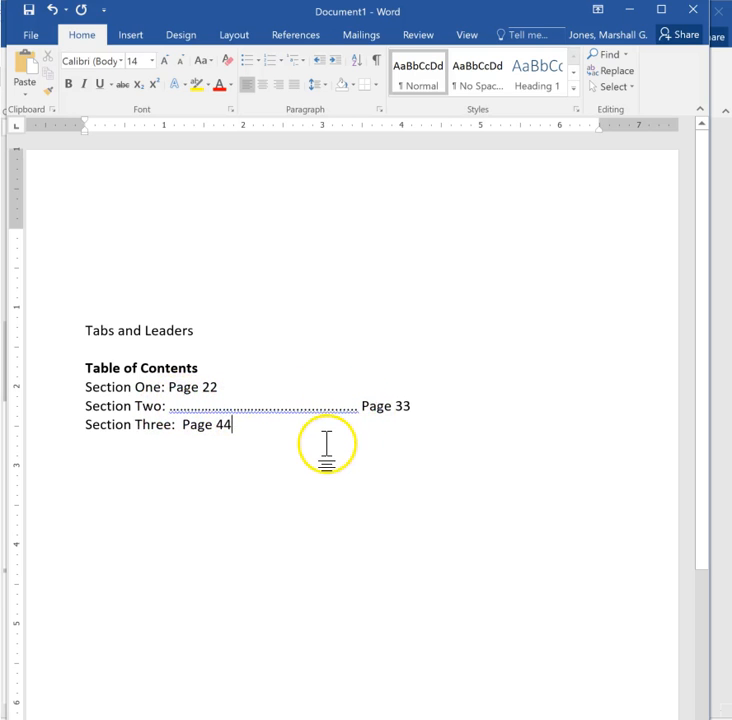
mouse_move(110, 412)
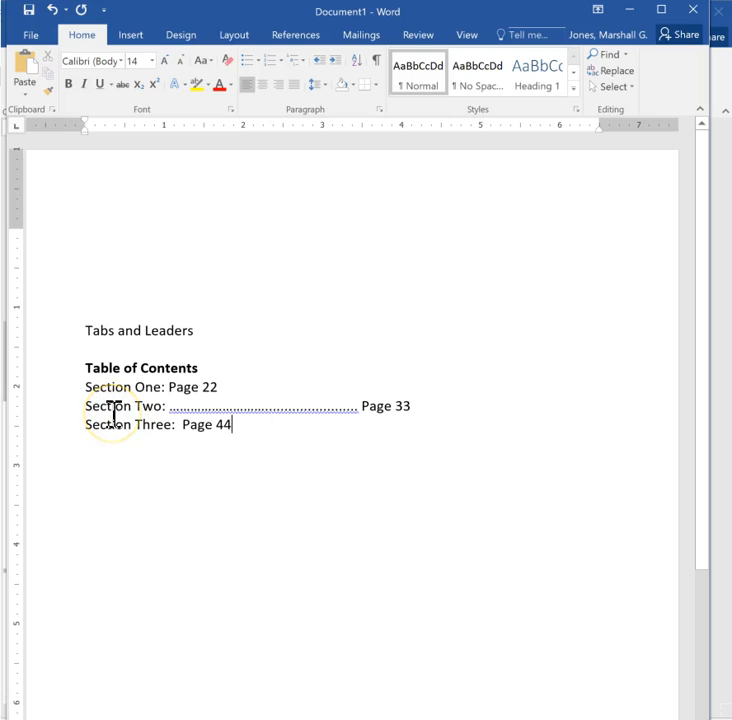
mouse_move(55, 405)
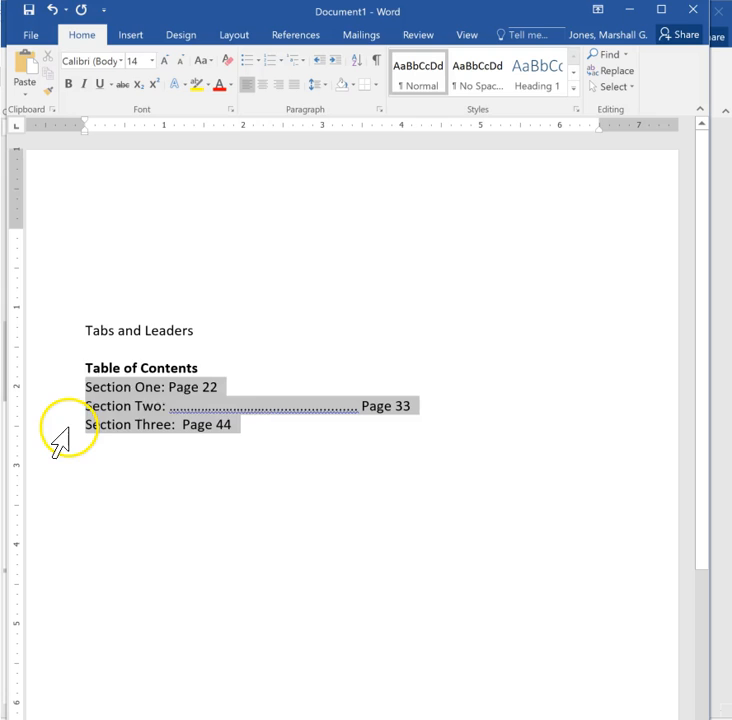
mouse_move(632, 414)
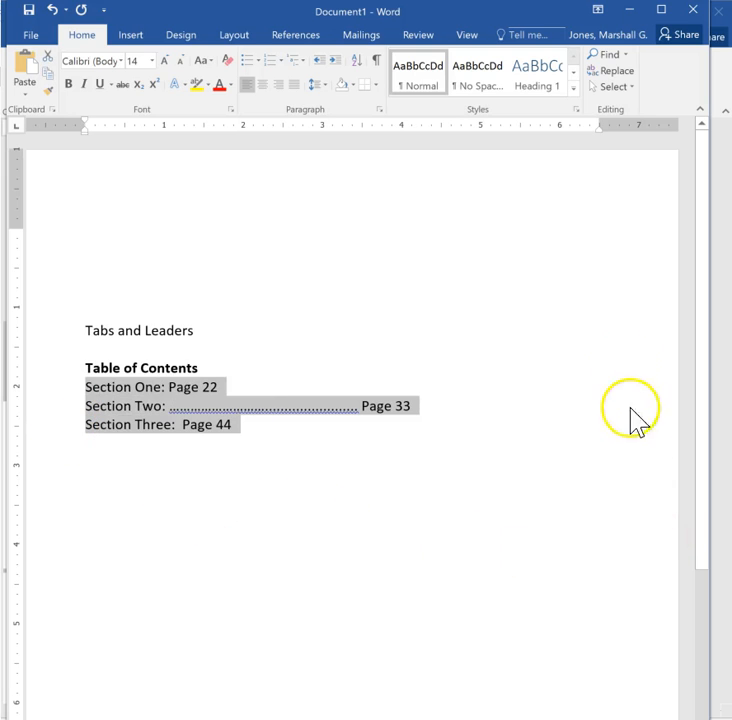
mouse_move(365, 135)
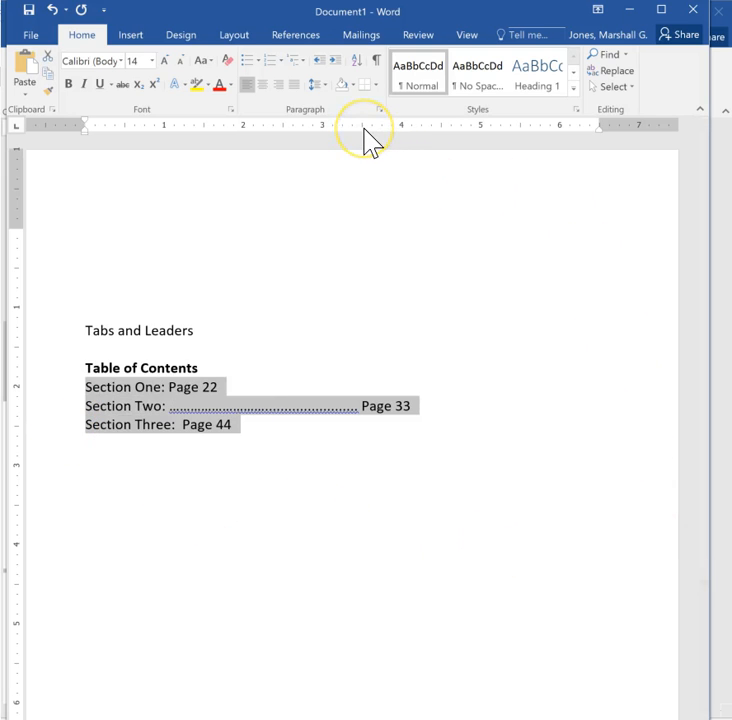
mouse_move(369, 141)
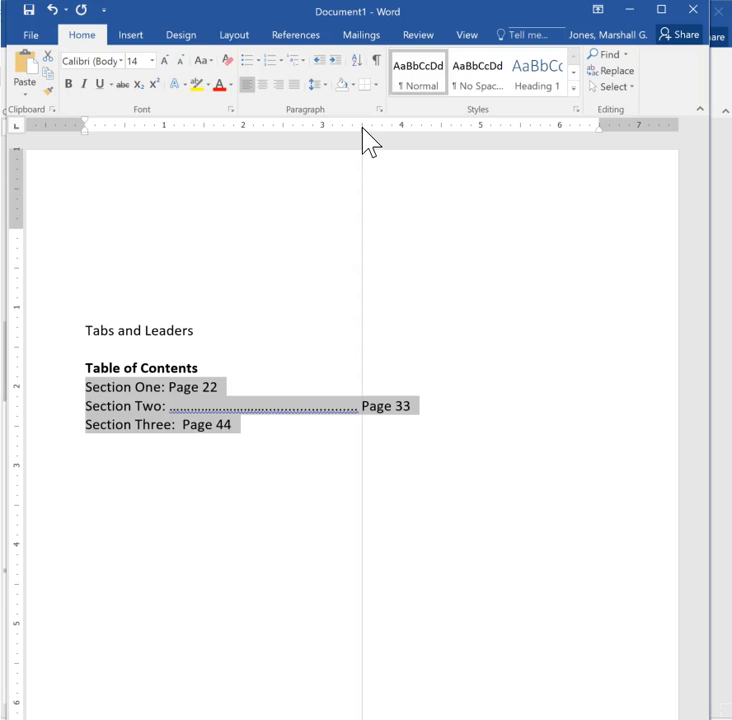
mouse_move(341, 219)
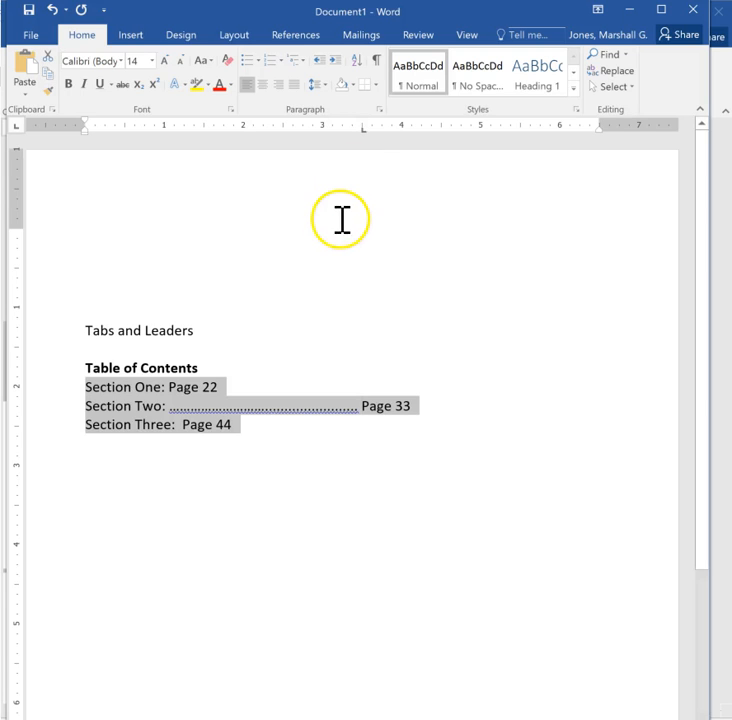
mouse_move(362, 135)
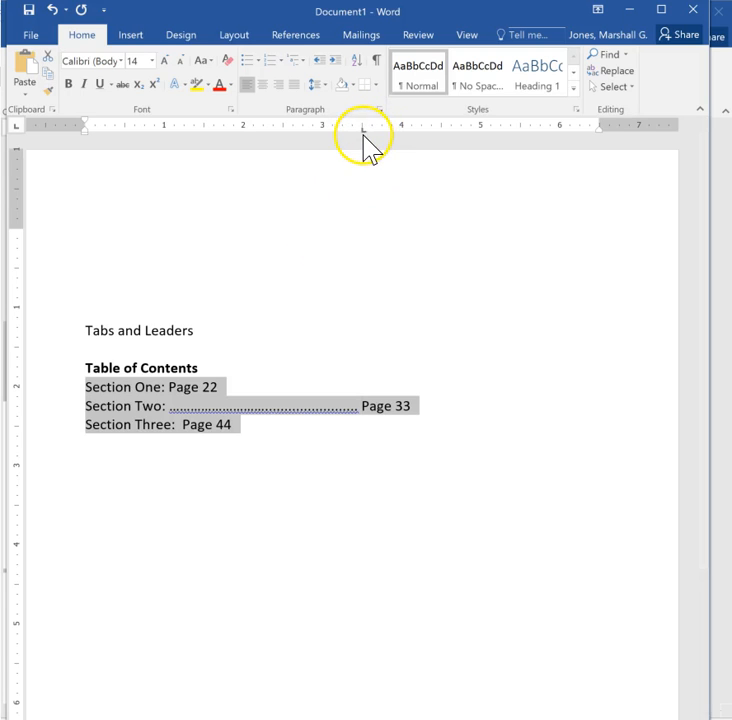
mouse_move(366, 138)
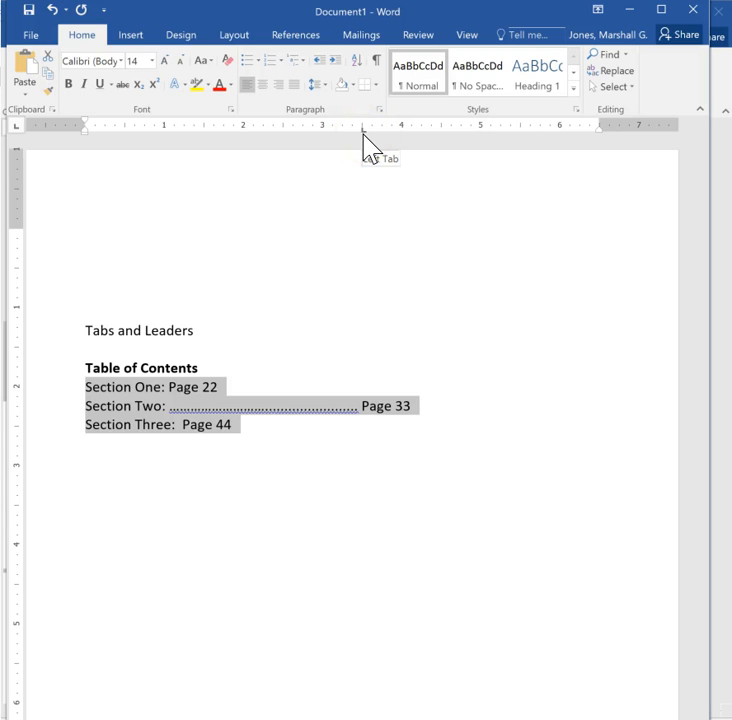
mouse_move(170, 390)
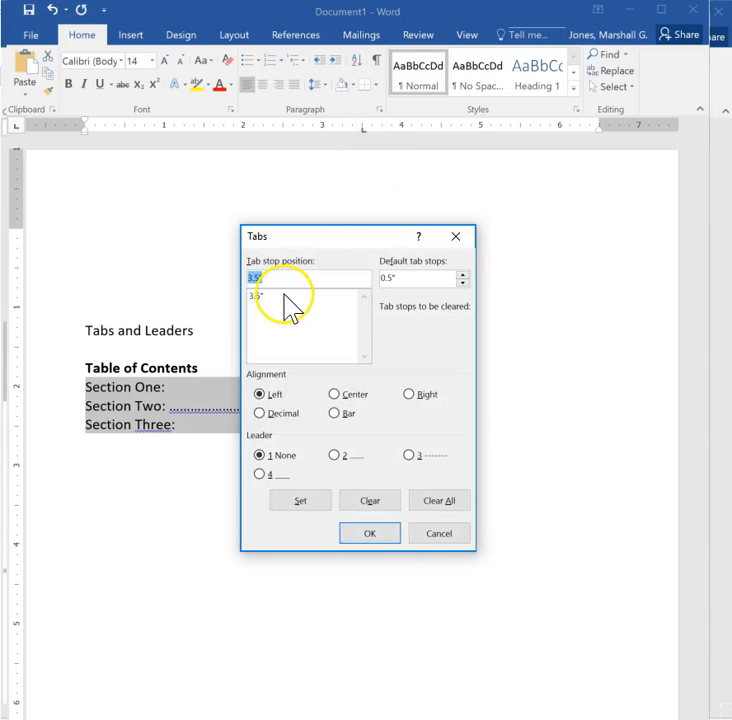
Give the 3.5" tab stop a dotted leader (option 2) and apply it.
left_click(300, 295)
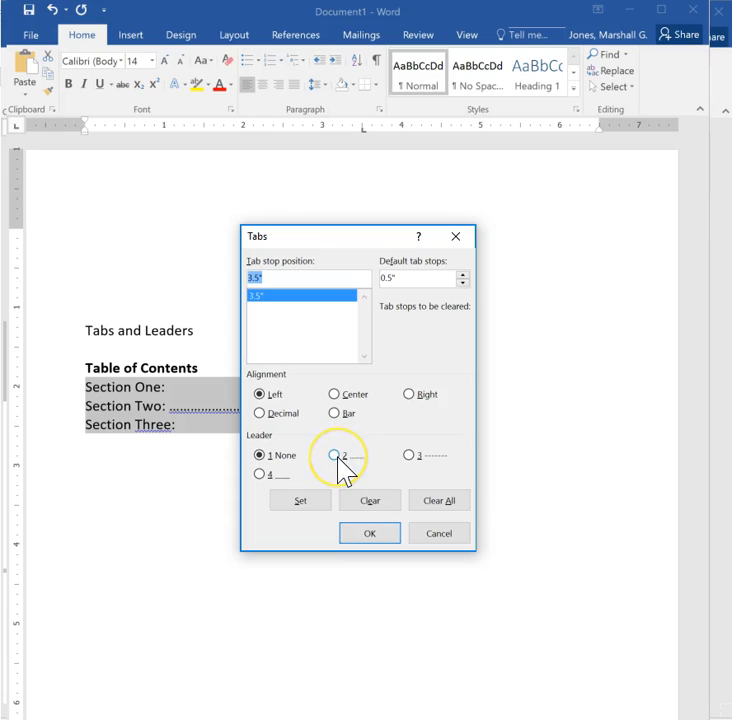
left_click(335, 455)
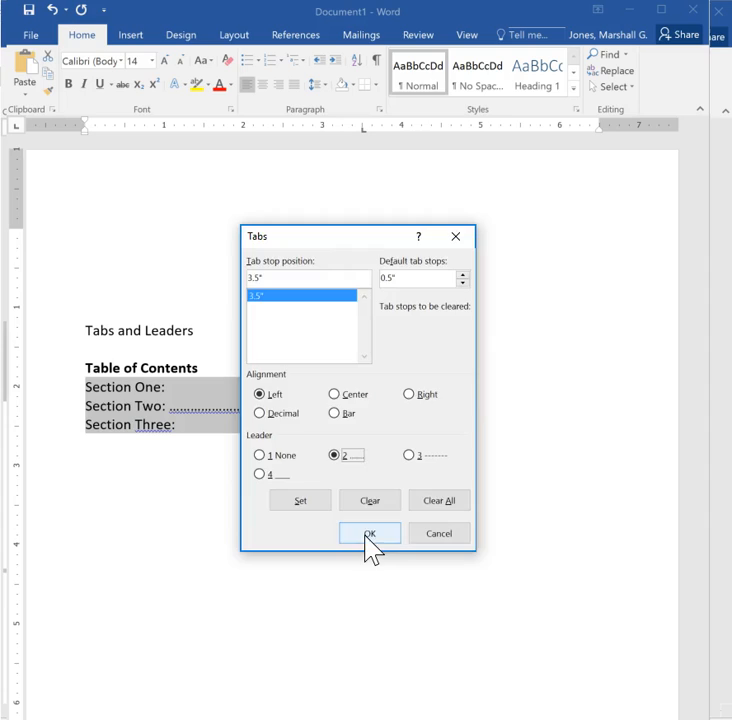
left_click(369, 533)
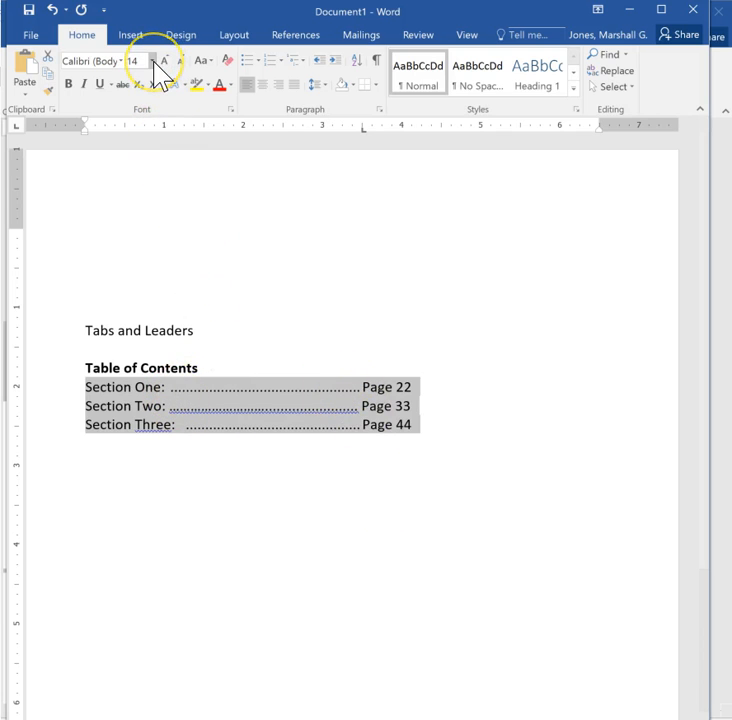
mouse_move(160, 75)
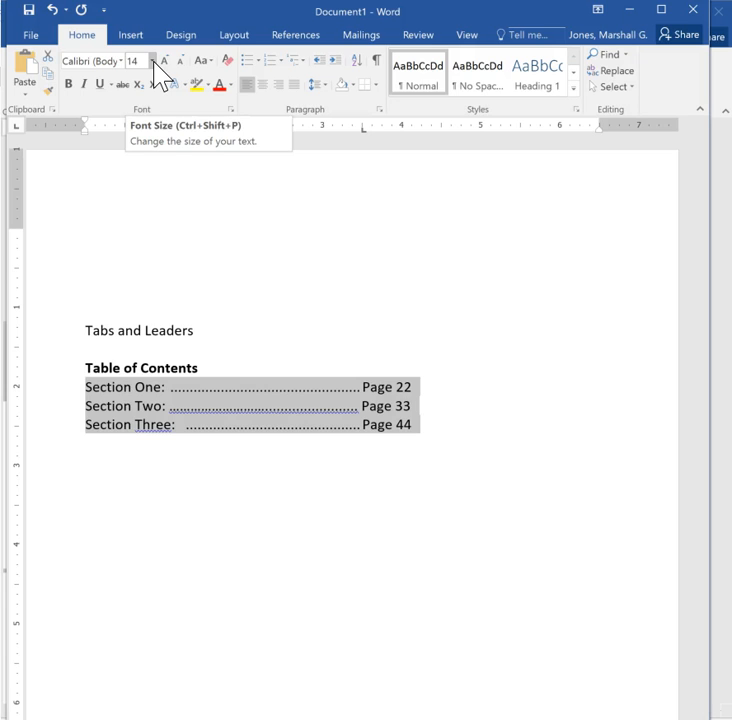
left_click(149, 61)
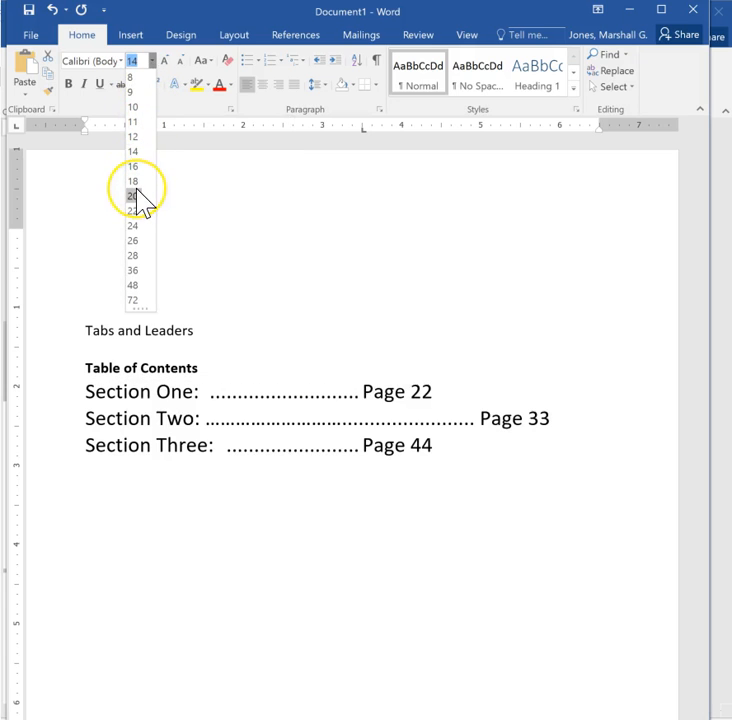
mouse_move(133, 196)
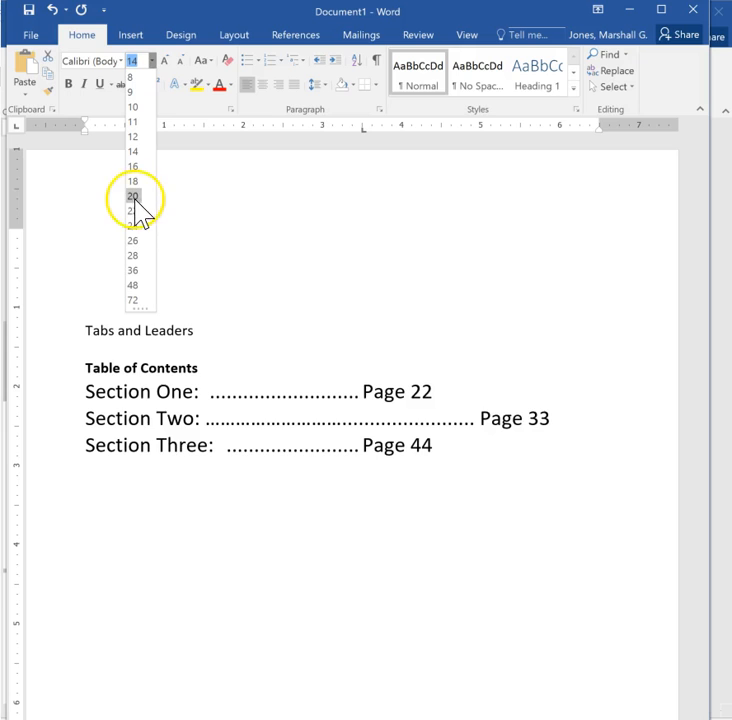
left_click(132, 211)
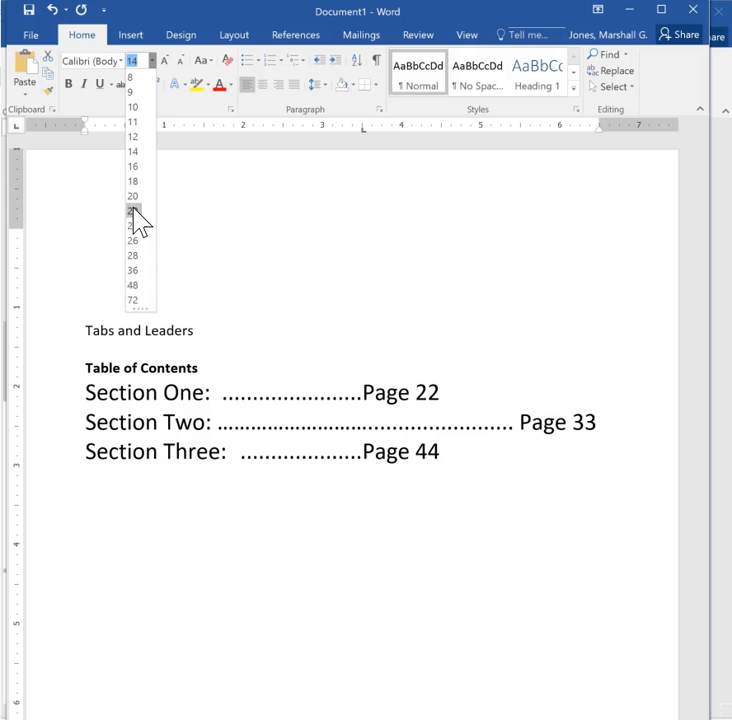
left_click(131, 136)
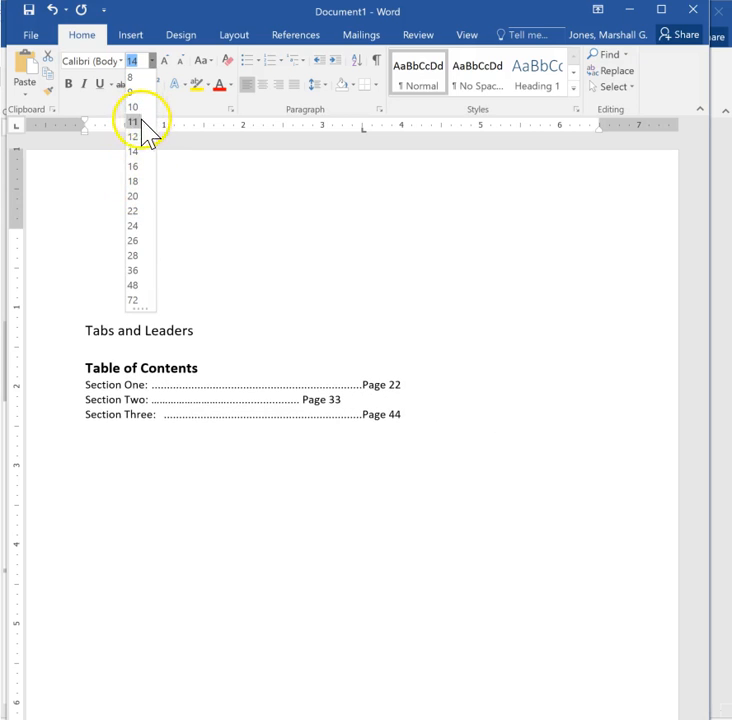
left_click(132, 151)
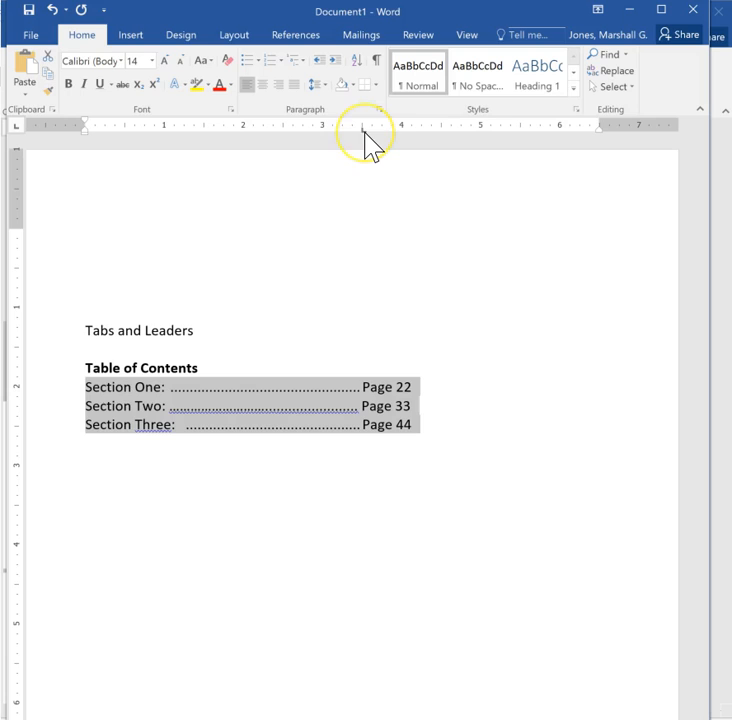
mouse_move(354, 307)
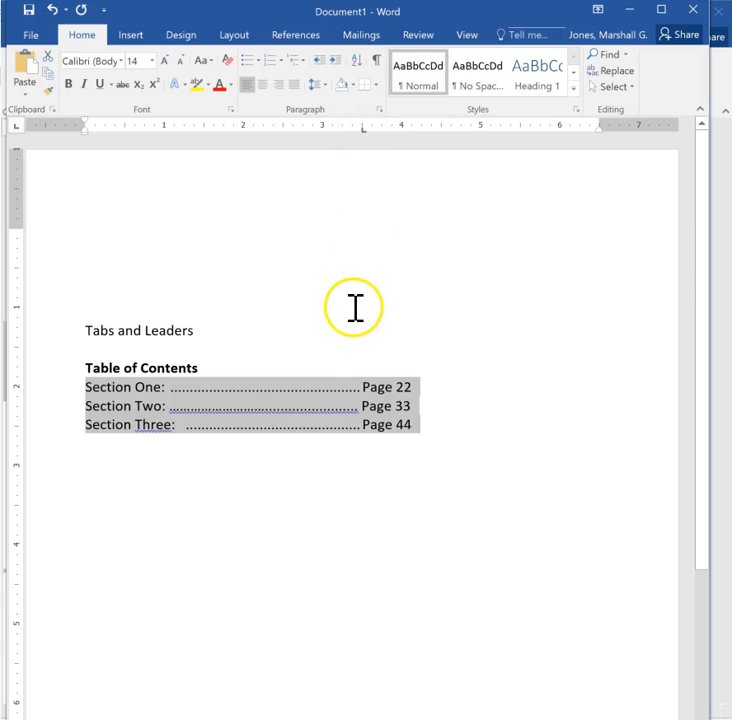
mouse_move(207, 577)
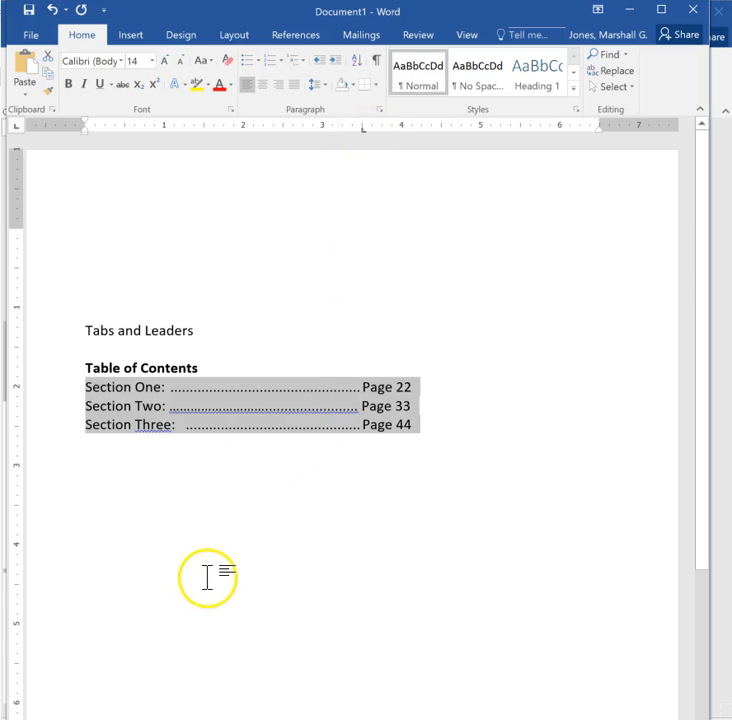
mouse_move(207, 577)
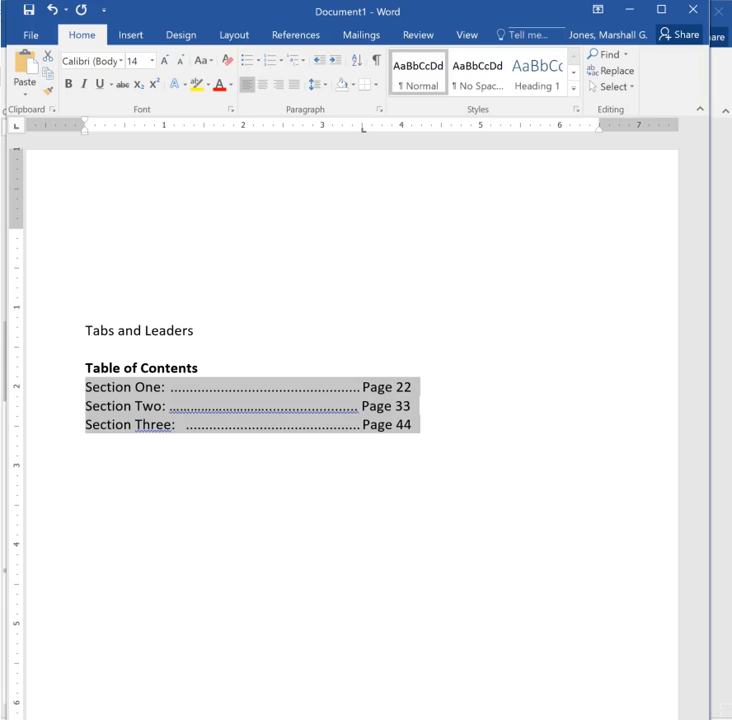